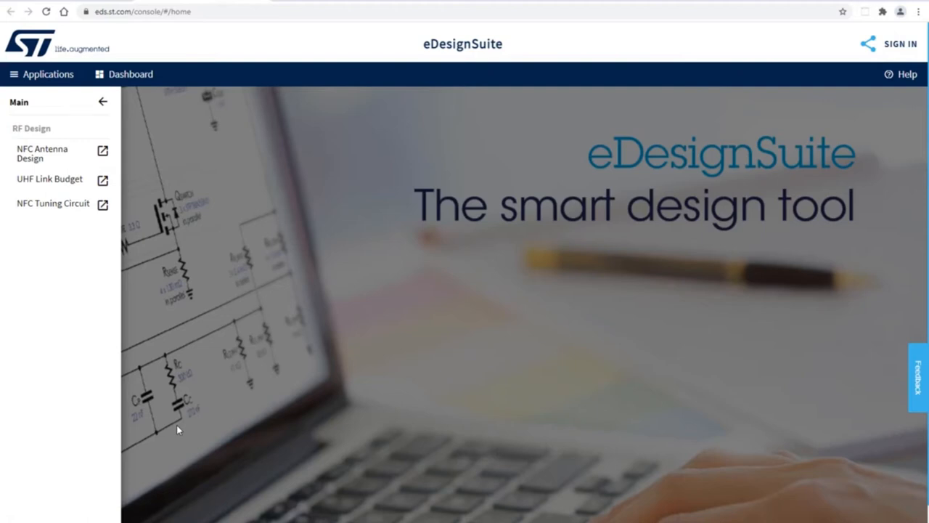
pyautogui.moveTo(286, 9)
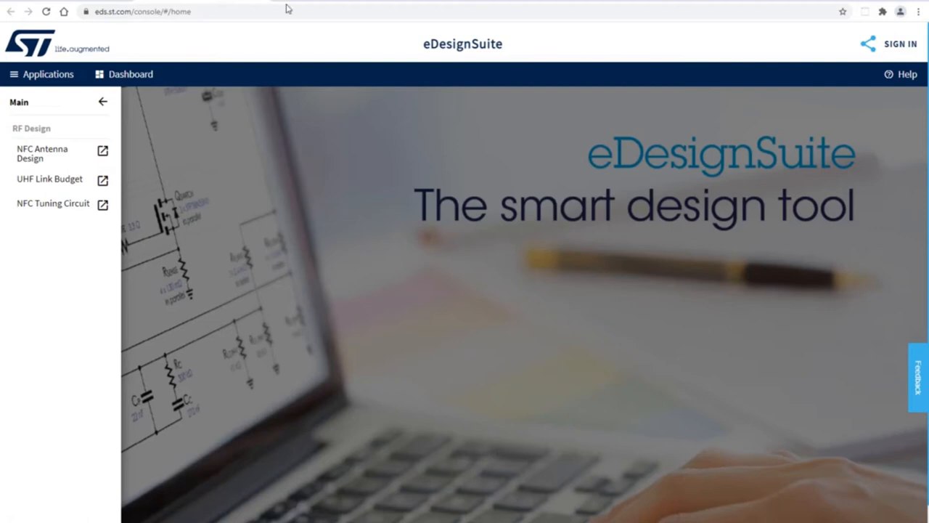
pyautogui.moveTo(78, 233)
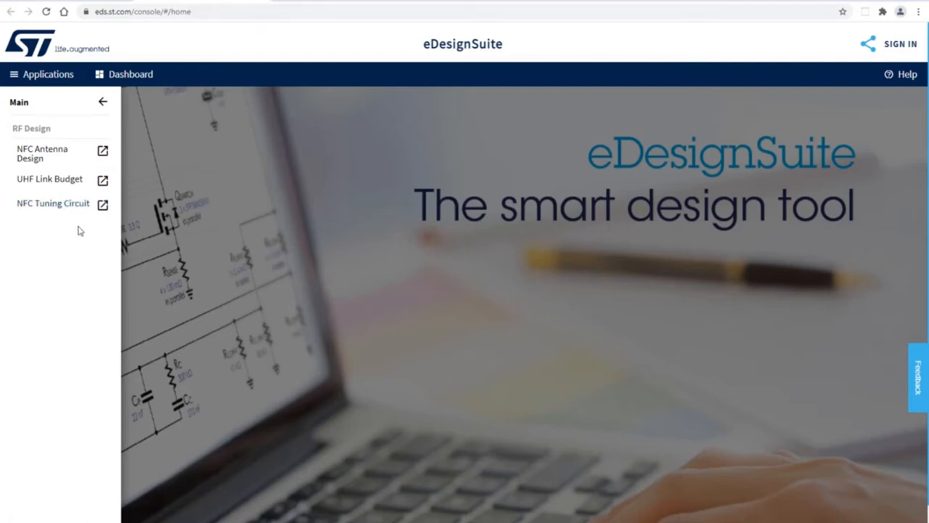
pyautogui.moveTo(76, 243)
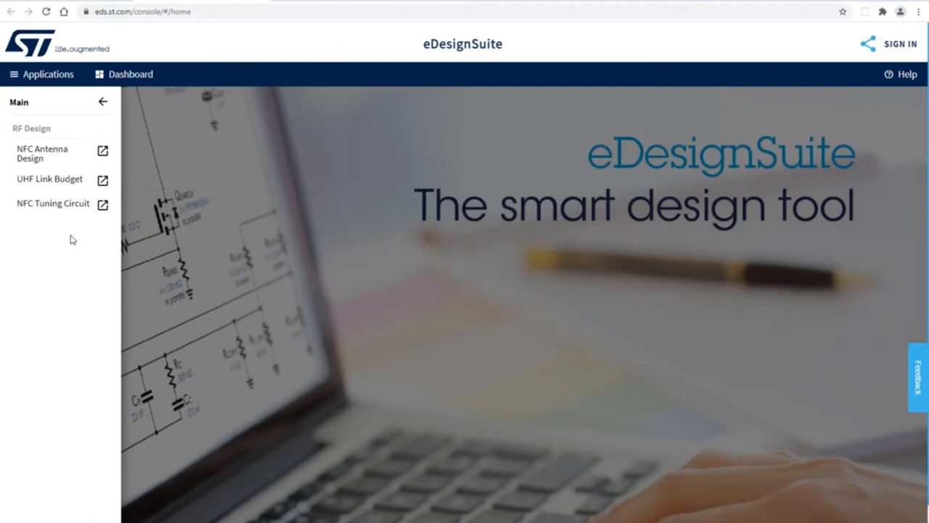
pyautogui.moveTo(64, 243)
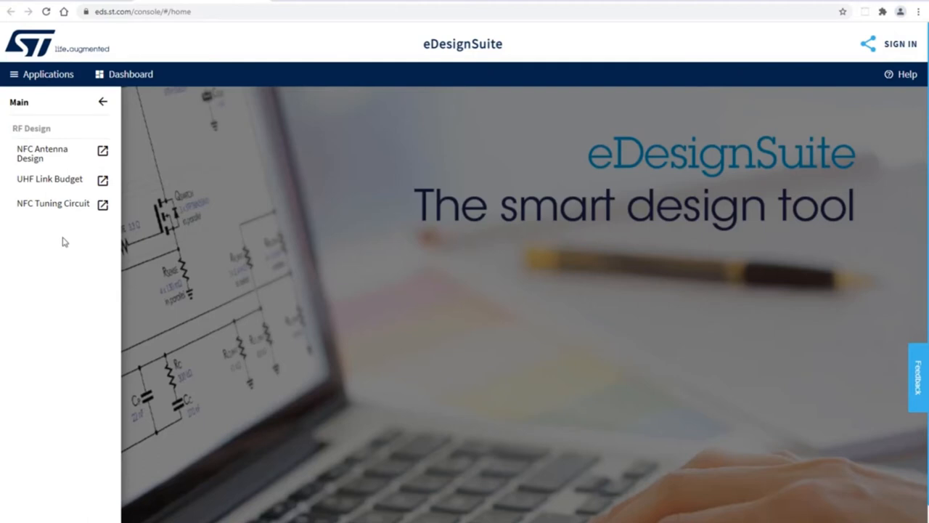
pyautogui.moveTo(61, 244)
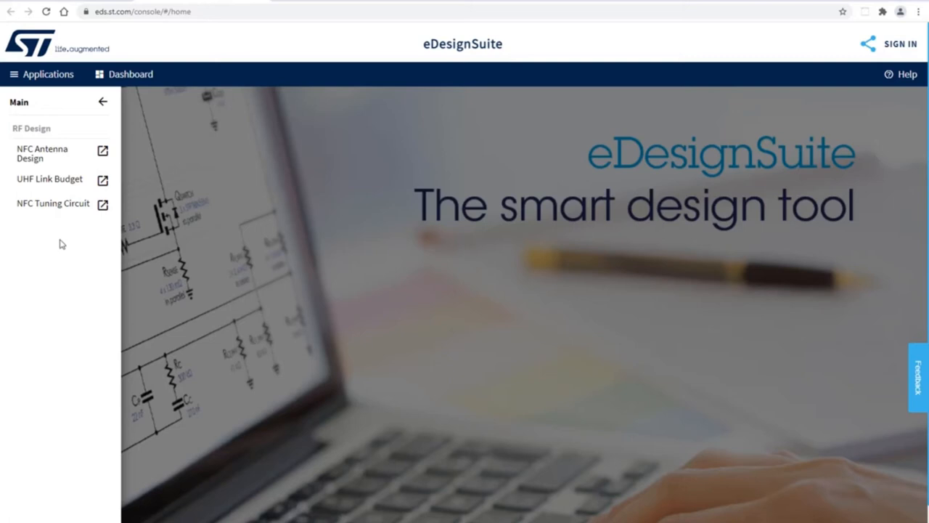
pyautogui.moveTo(70, 252)
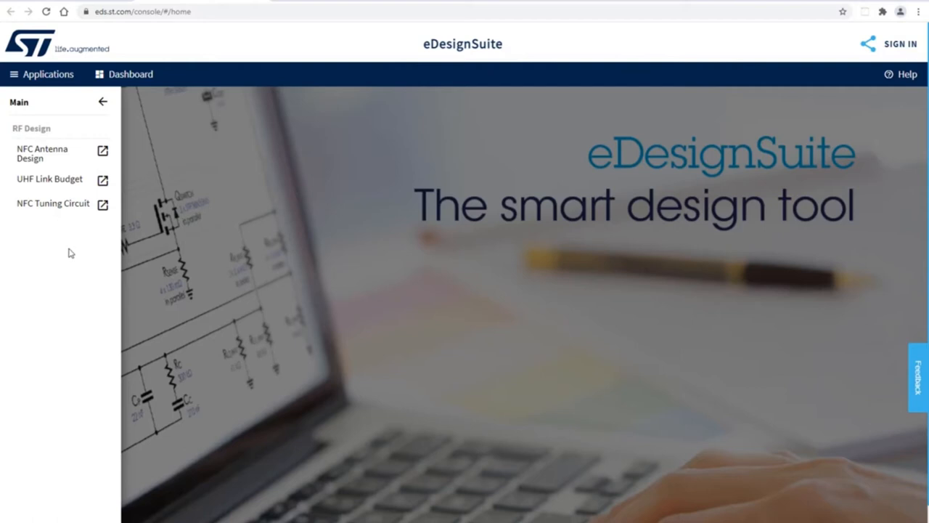
pyautogui.moveTo(95, 252)
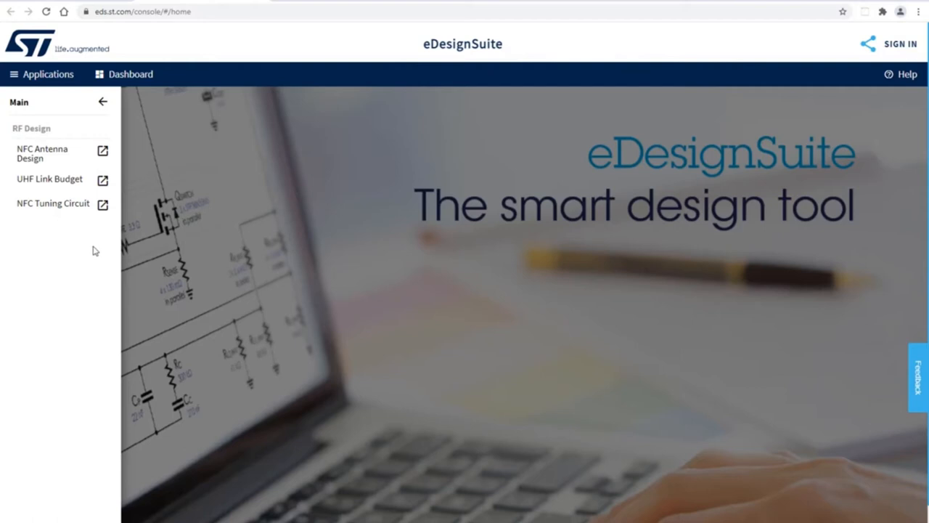
pyautogui.moveTo(128, 269)
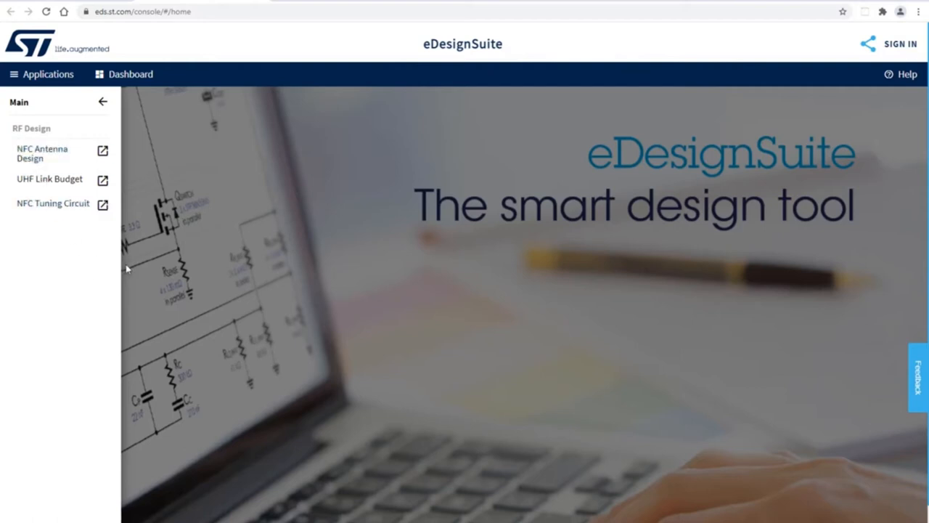
pyautogui.moveTo(119, 148)
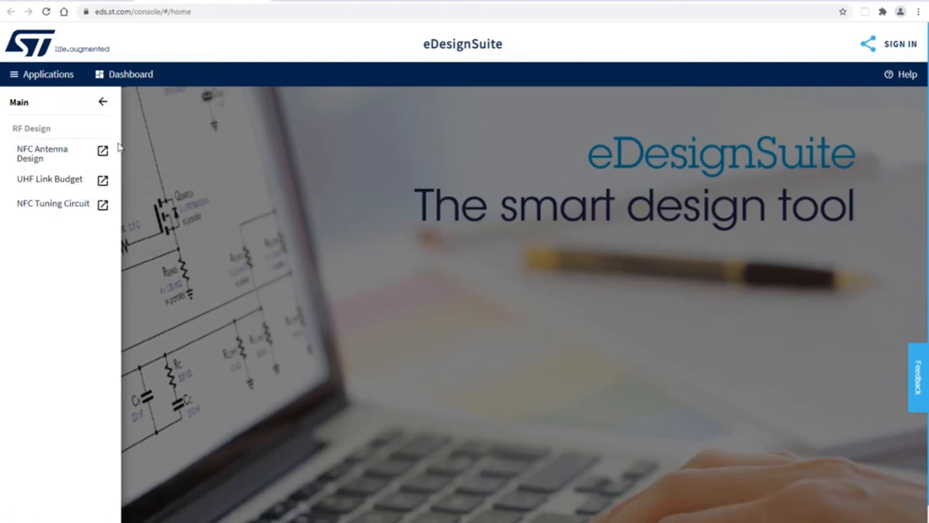
pyautogui.moveTo(46, 314)
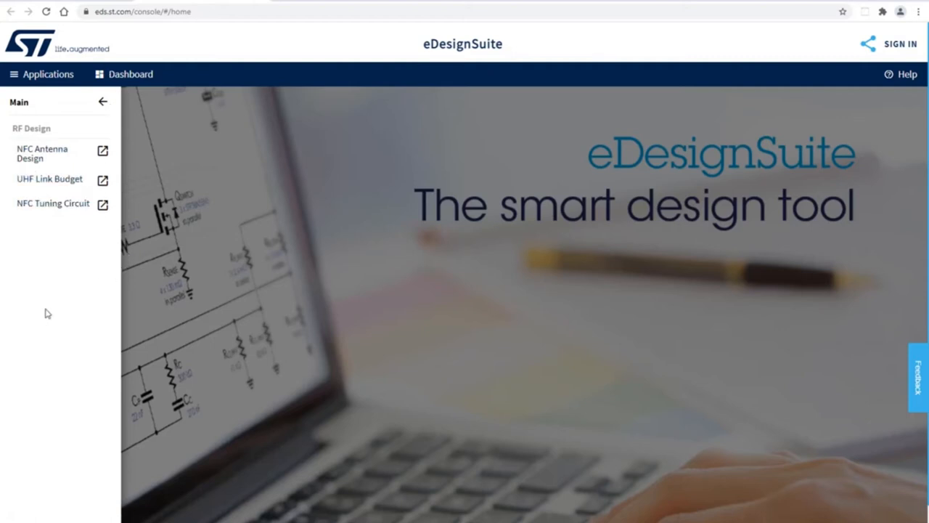
pyautogui.moveTo(44, 157)
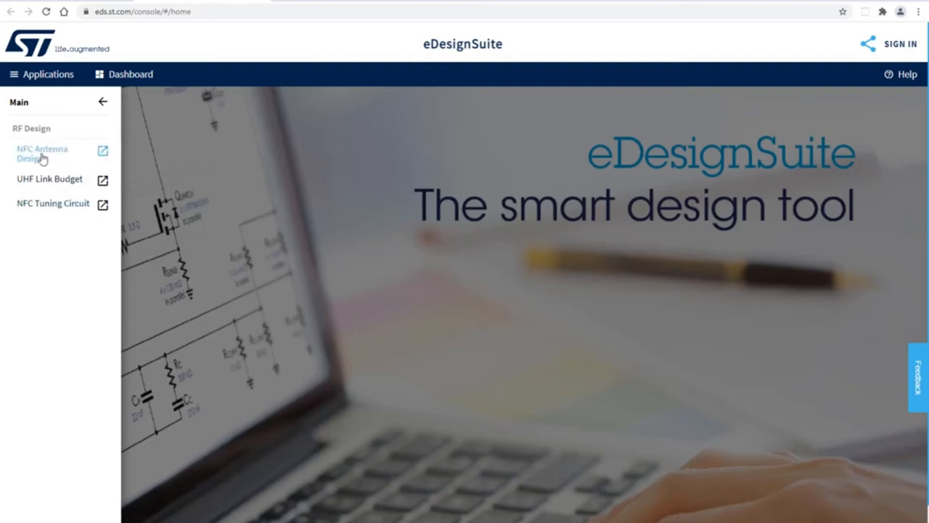
pyautogui.moveTo(38, 161)
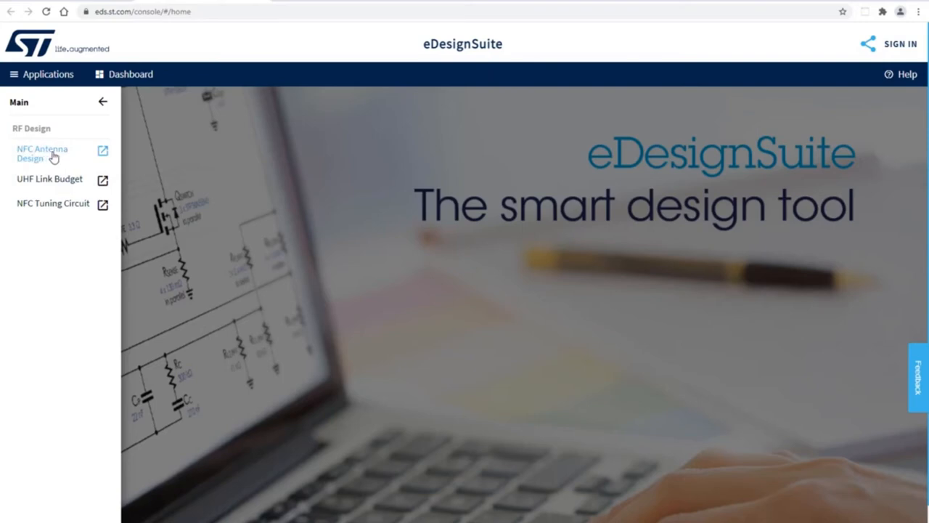
# - Launch the NFC Antenna Design calculator with its default square antenna at 1.5 µH
pyautogui.click(41, 154)
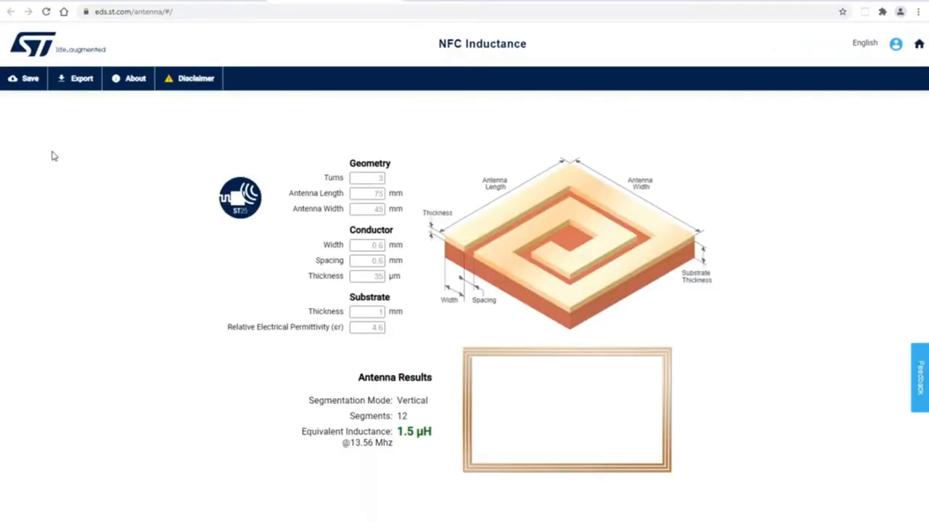
pyautogui.moveTo(52, 169)
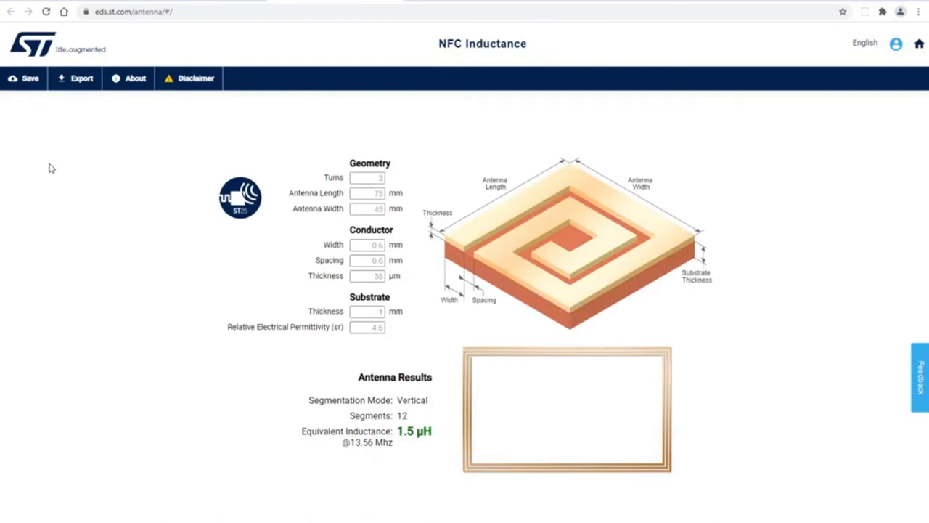
pyautogui.moveTo(100, 223)
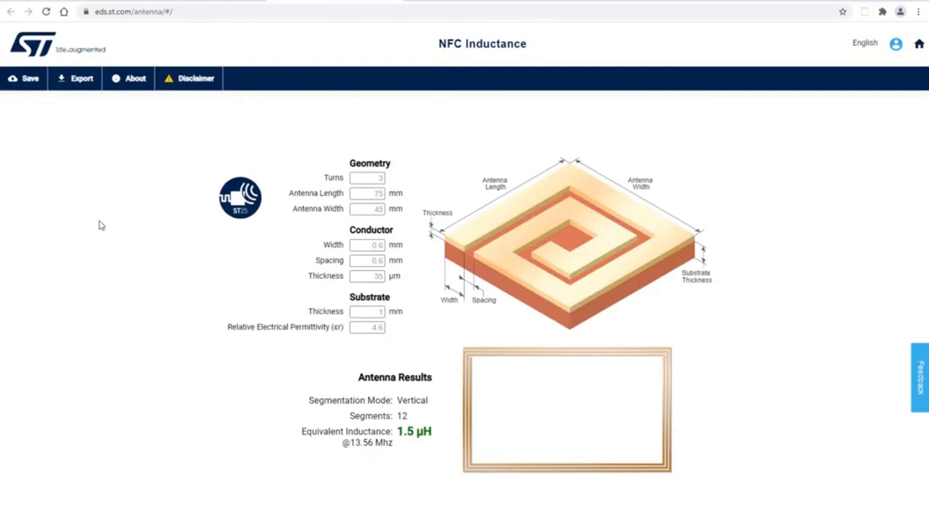
pyautogui.moveTo(588, 189)
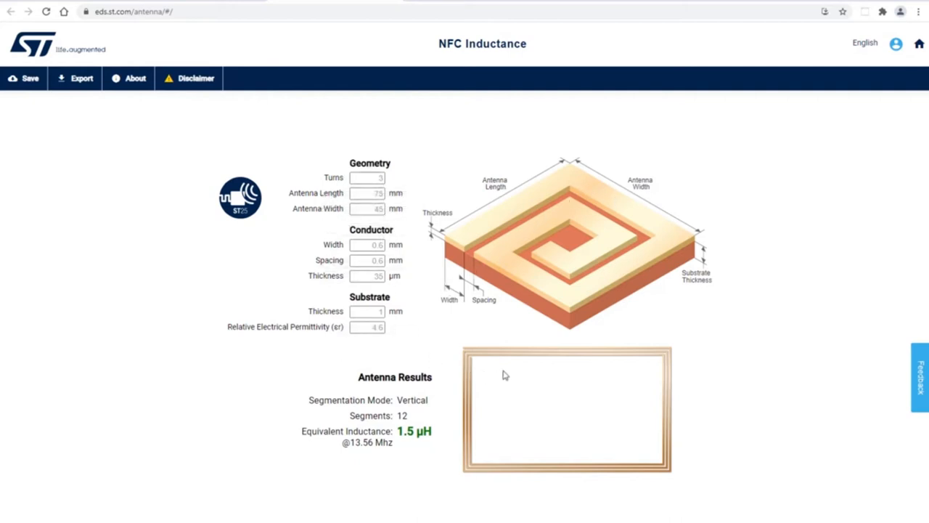
pyautogui.moveTo(538, 189)
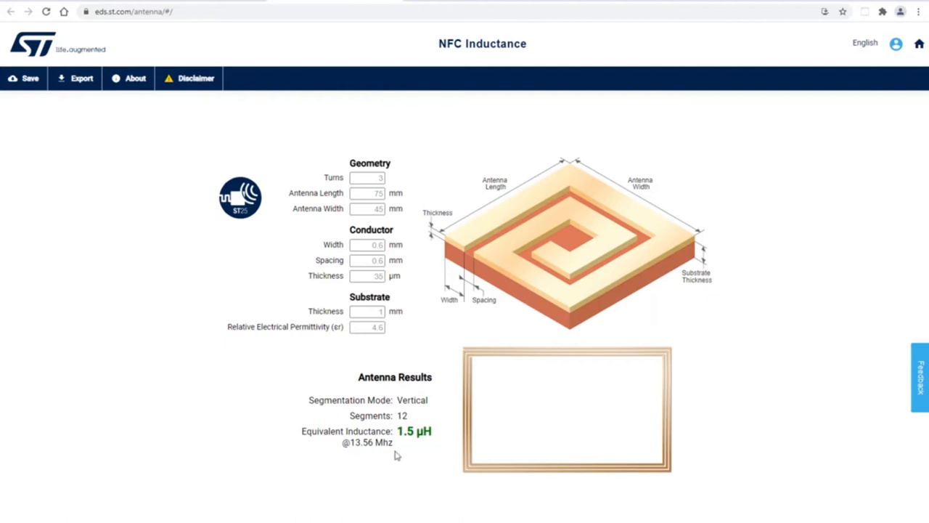
pyautogui.moveTo(415, 453)
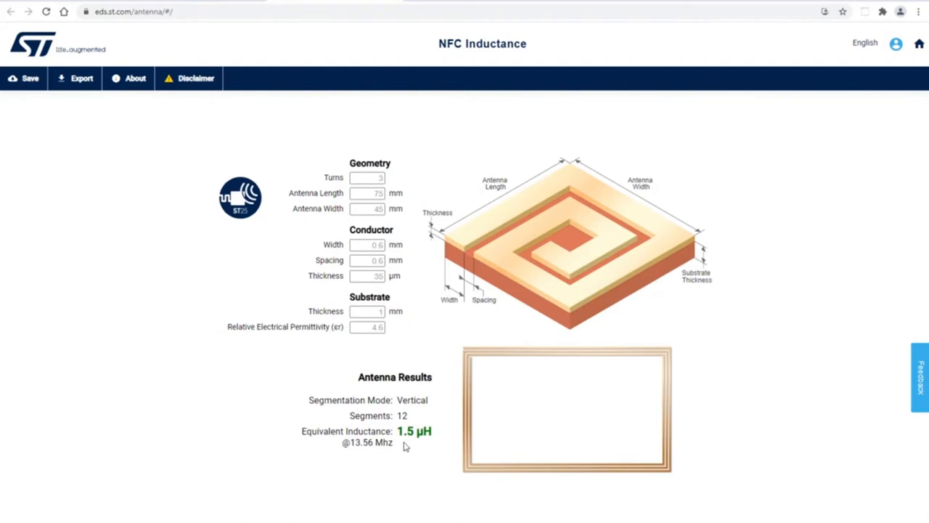
pyautogui.moveTo(444, 456)
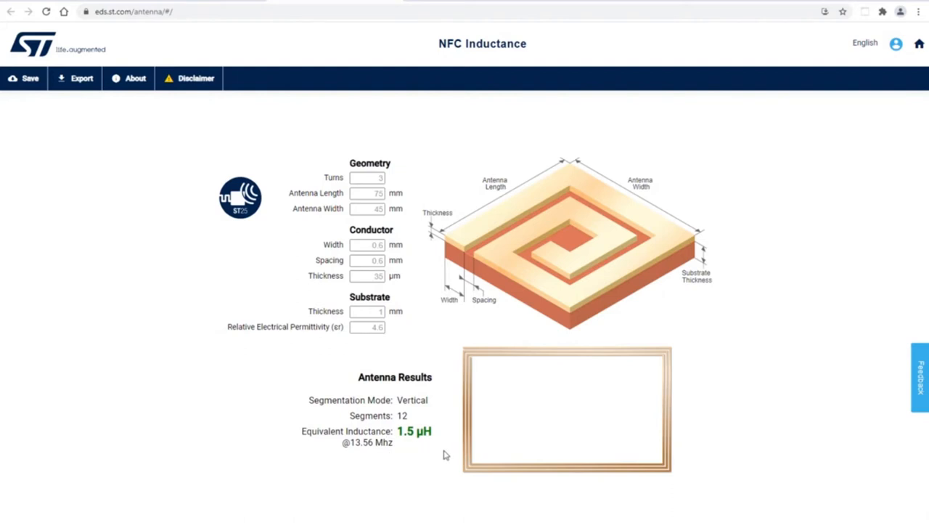
pyautogui.moveTo(425, 457)
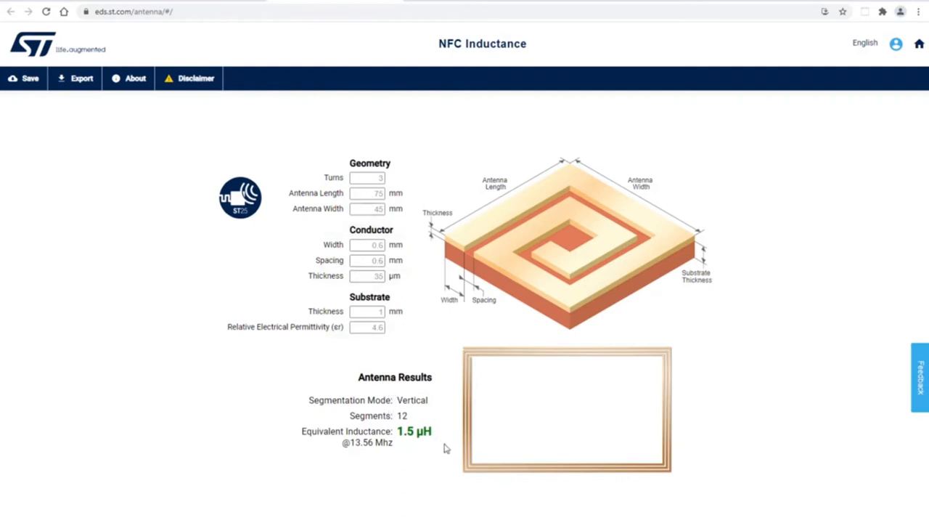
pyautogui.moveTo(348, 246)
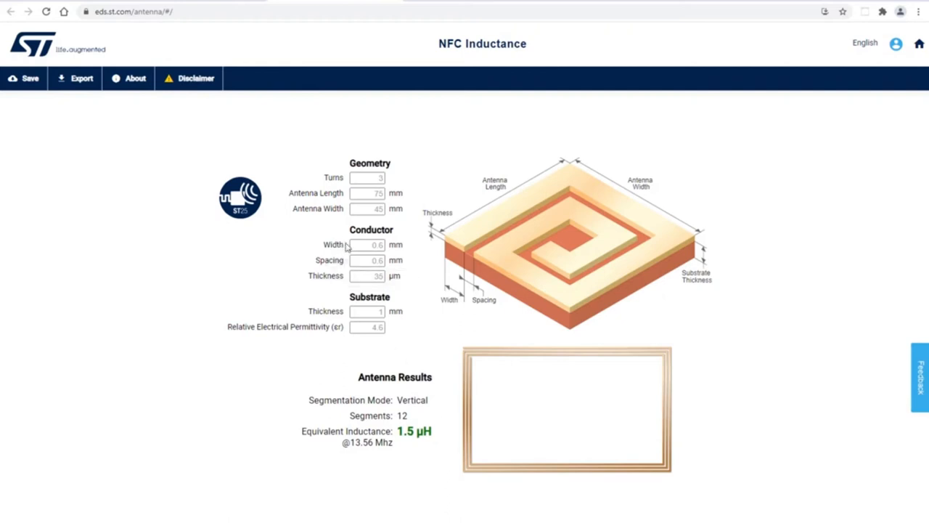
pyautogui.moveTo(389, 187)
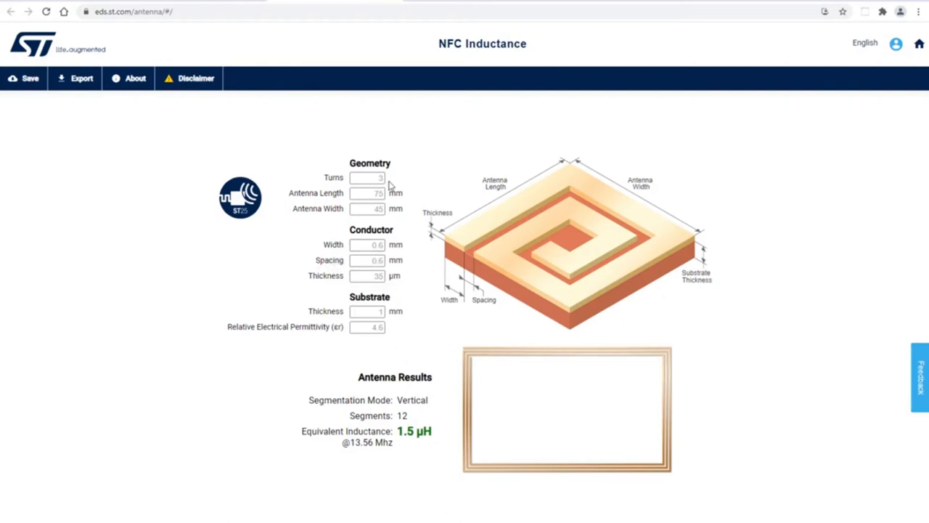
# - Set the antenna to 6 turns so the inductance recalculates
pyautogui.click(367, 177)
pyautogui.write('7')
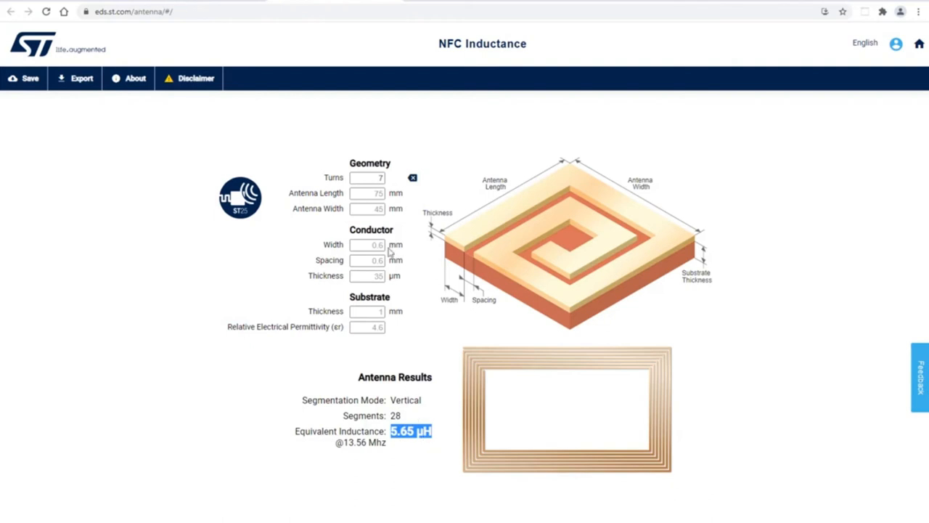
pyautogui.click(367, 178)
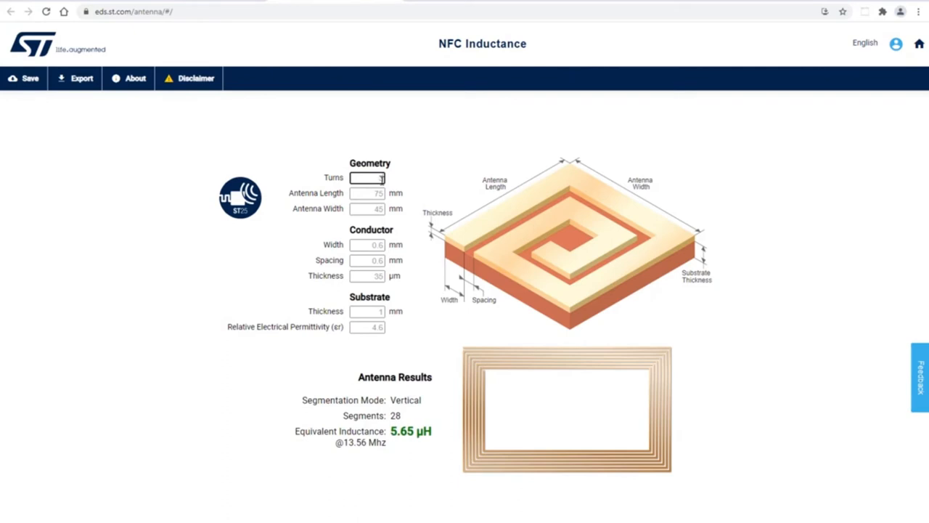
pyautogui.write('6')
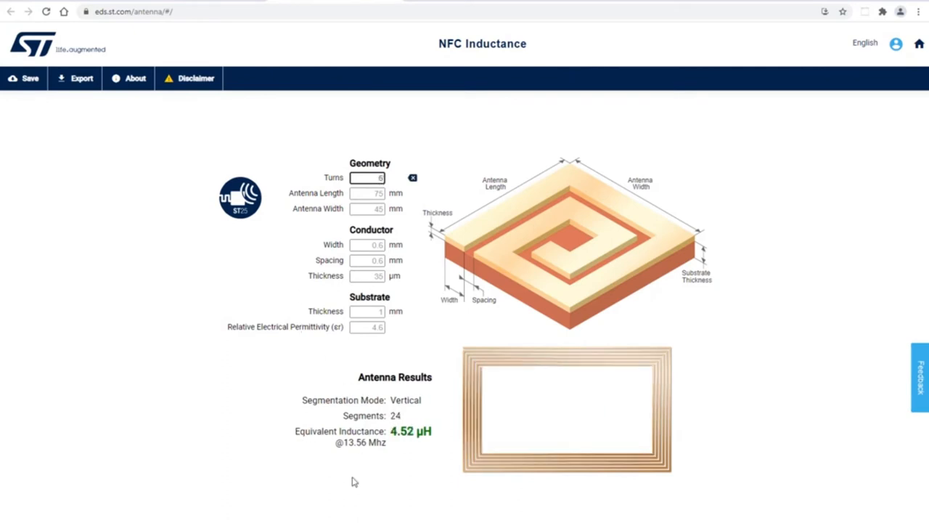
pyautogui.moveTo(459, 363)
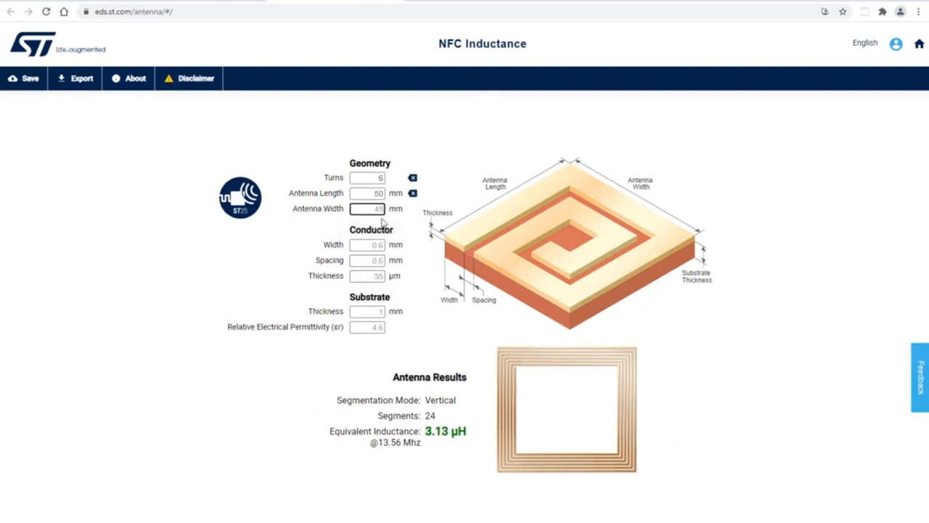
# - Enter 50 mm for the antenna dimension and begin narrowing the conductor width
pyautogui.write('50')
pyautogui.click(368, 177)
pyautogui.write('7')
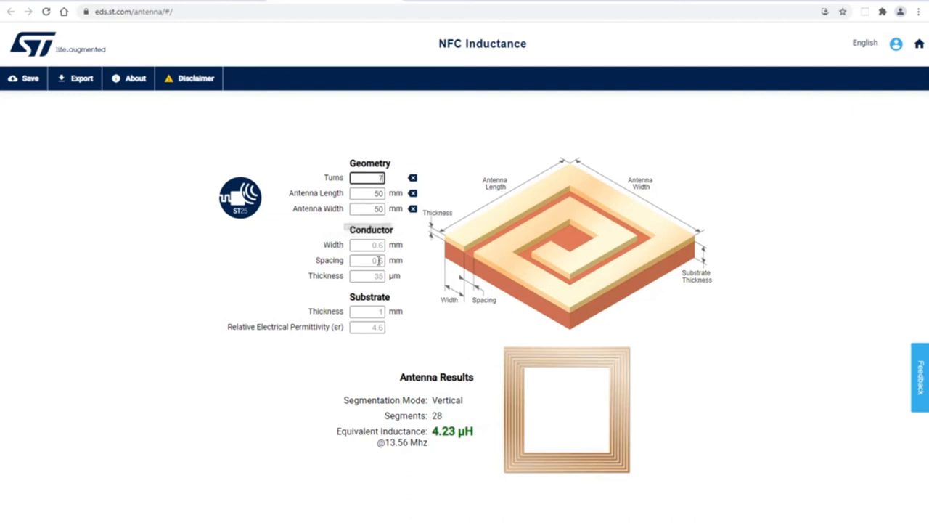
pyautogui.click(369, 244)
pyautogui.write('0.5')
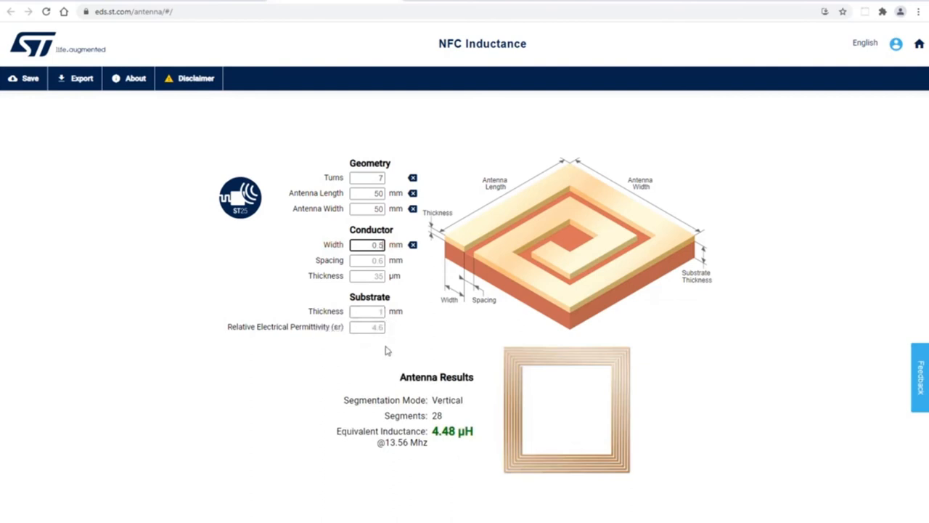
pyautogui.moveTo(212, 244)
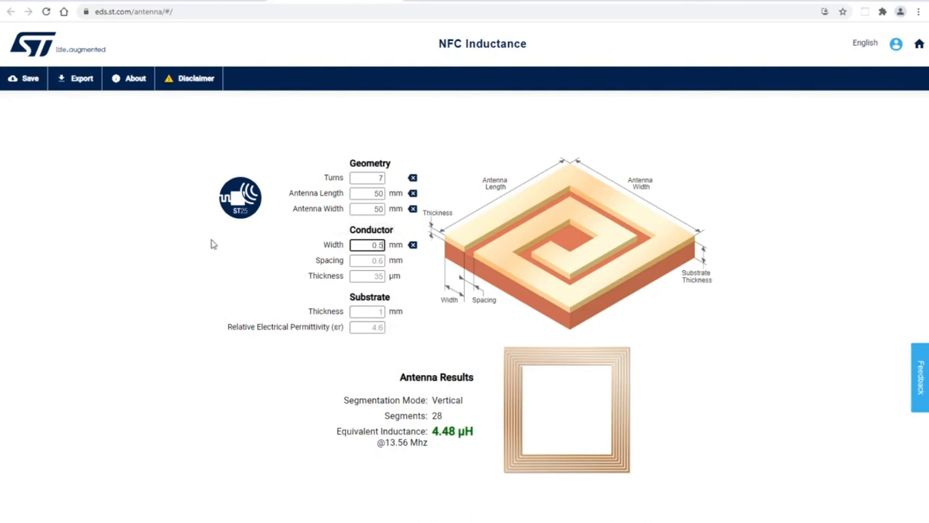
pyautogui.moveTo(336, 229)
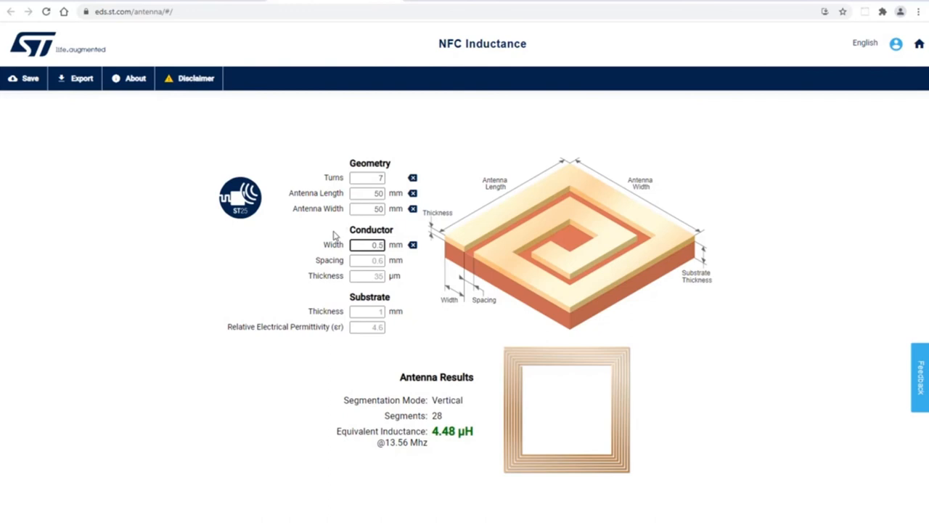
pyautogui.moveTo(511, 334)
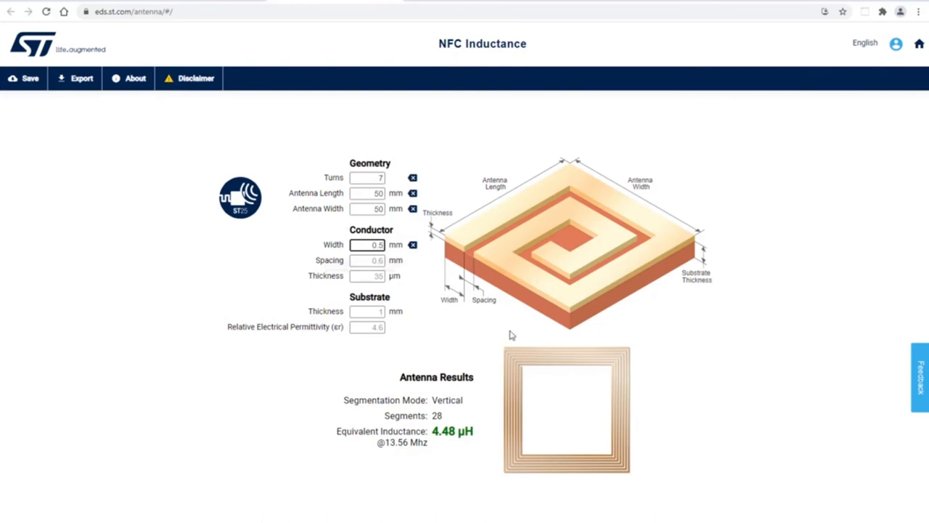
pyautogui.moveTo(412, 358)
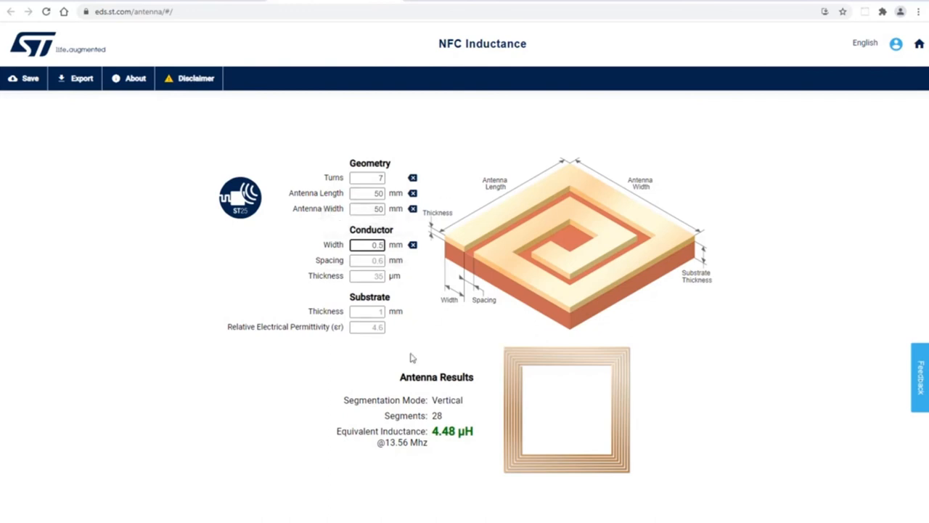
pyautogui.moveTo(514, 344)
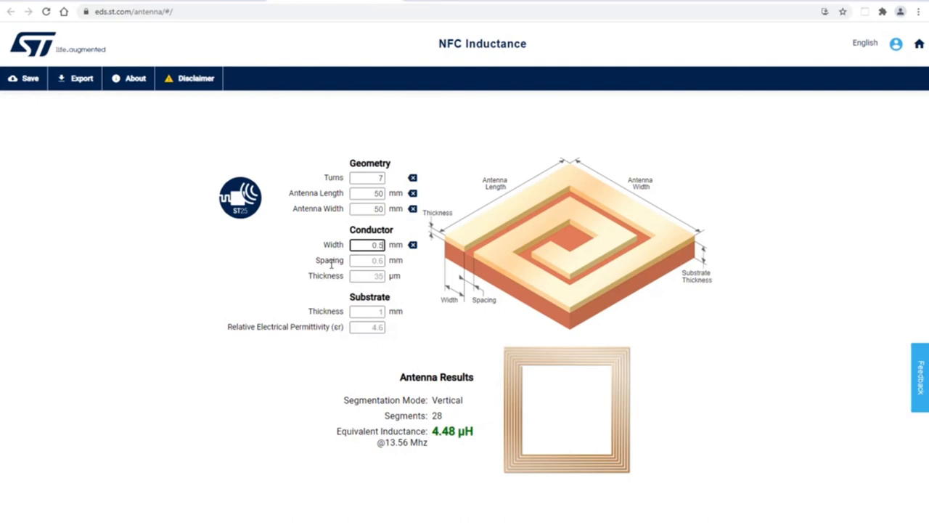
pyautogui.moveTo(447, 372)
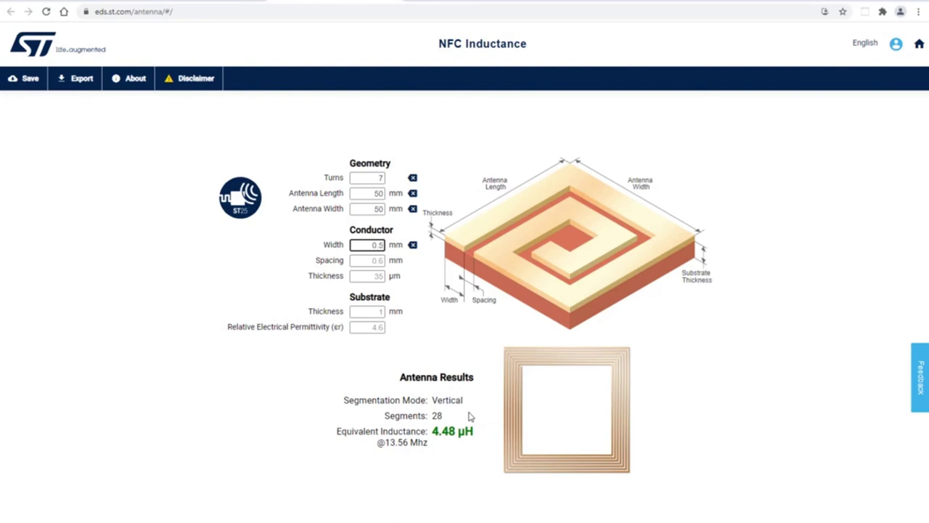
pyautogui.moveTo(430, 200)
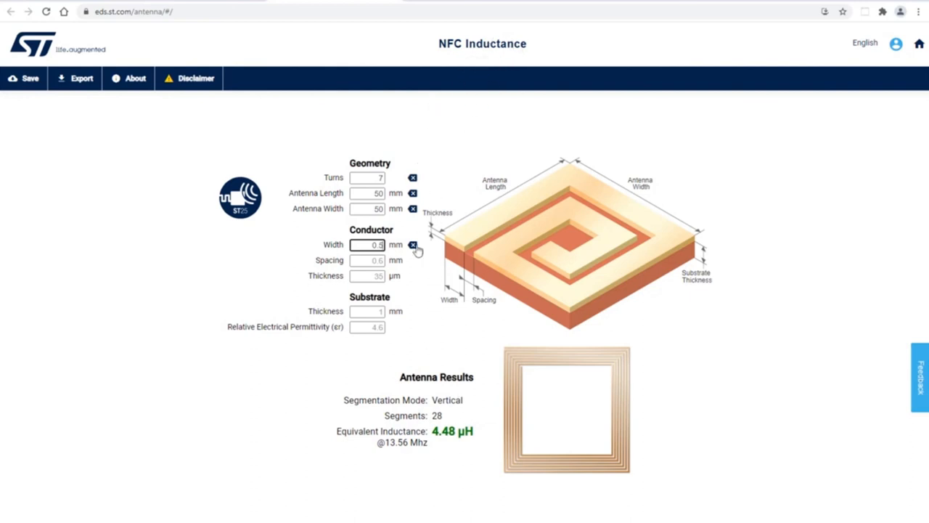
pyautogui.moveTo(536, 363)
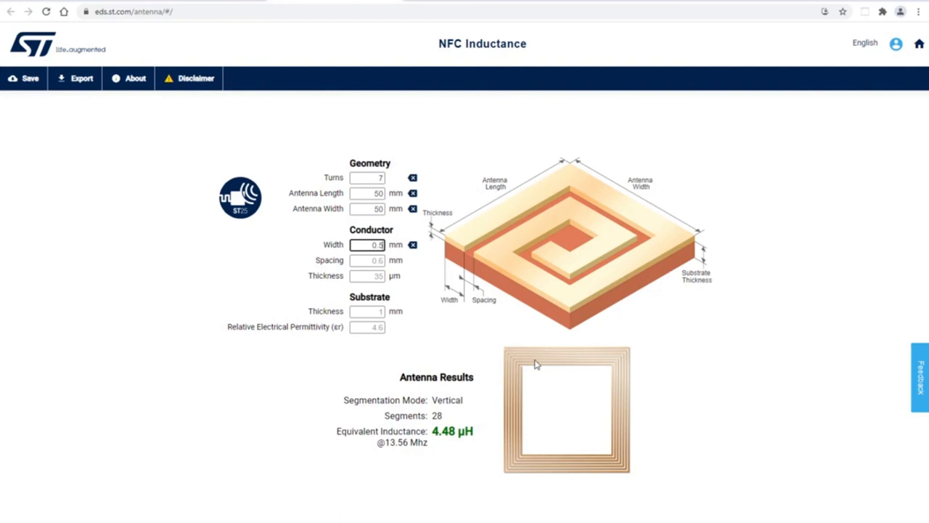
pyautogui.moveTo(507, 406)
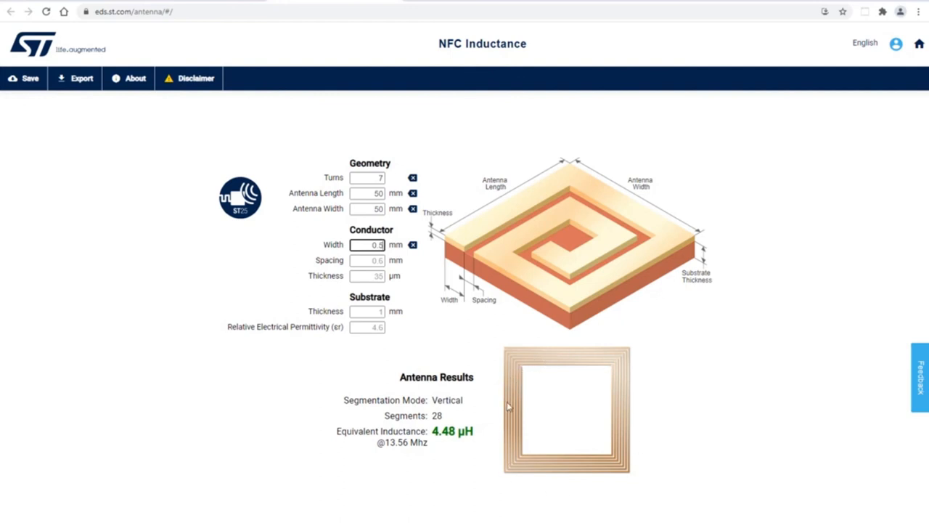
pyautogui.moveTo(456, 296)
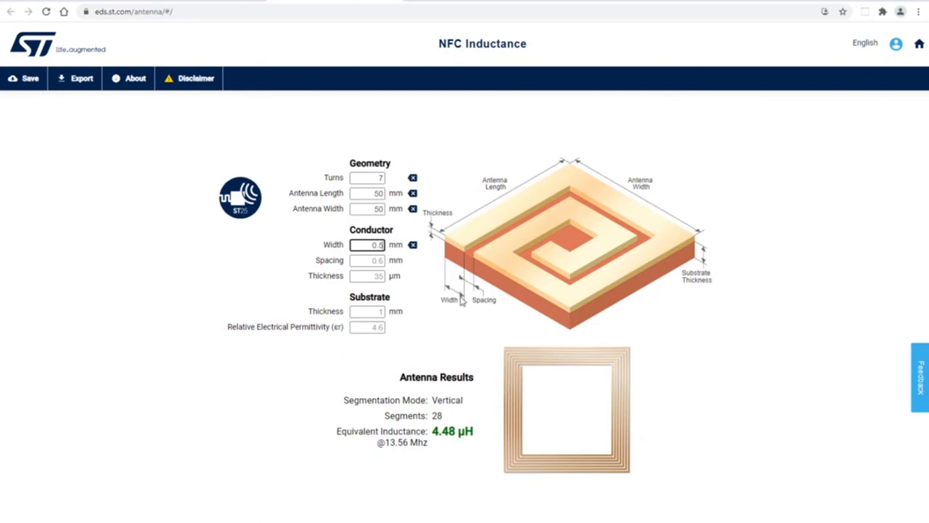
pyautogui.moveTo(450, 301)
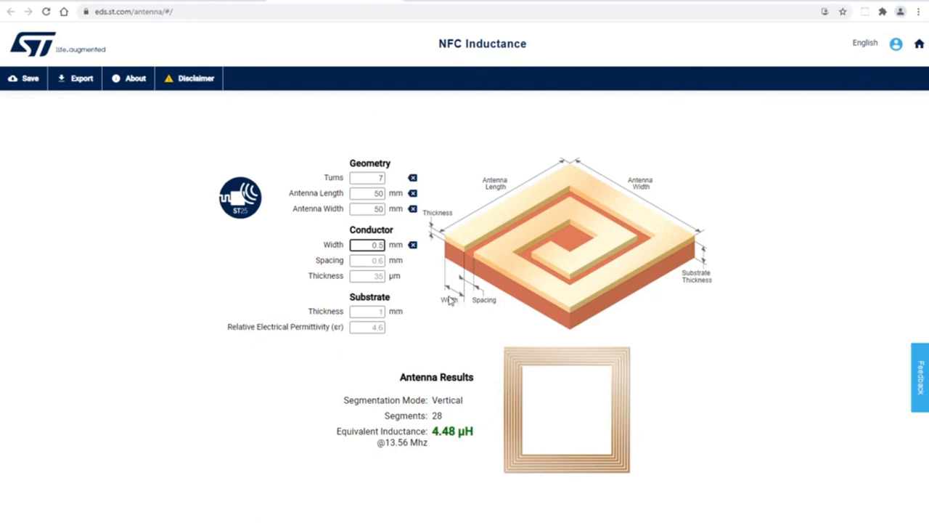
pyautogui.moveTo(427, 357)
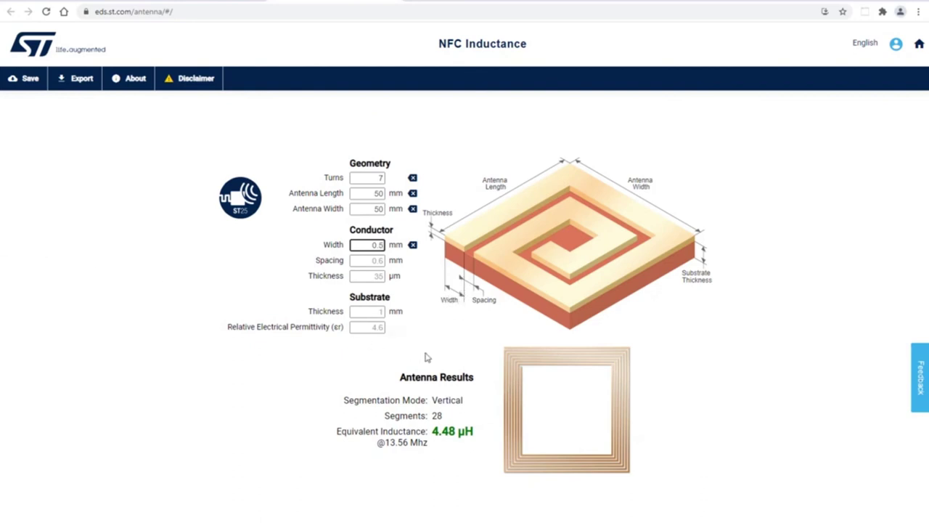
pyautogui.moveTo(580, 427)
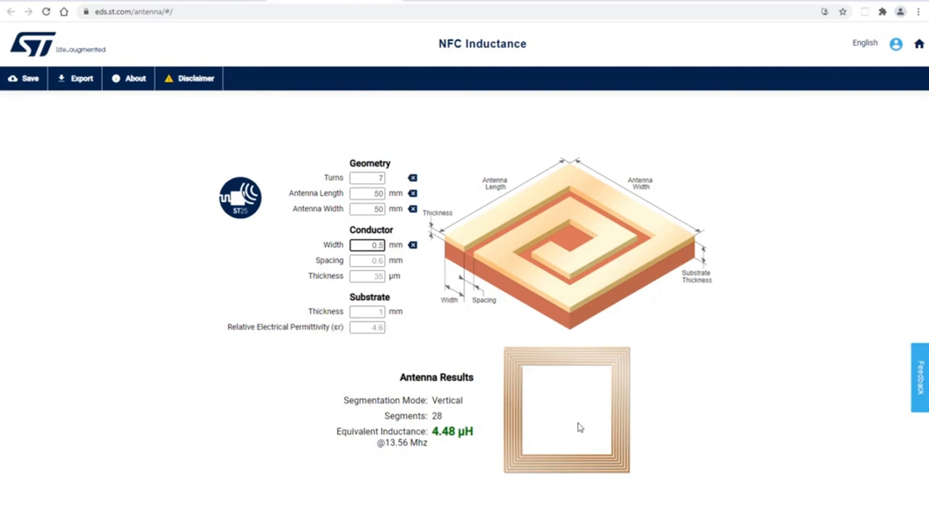
pyautogui.moveTo(589, 436)
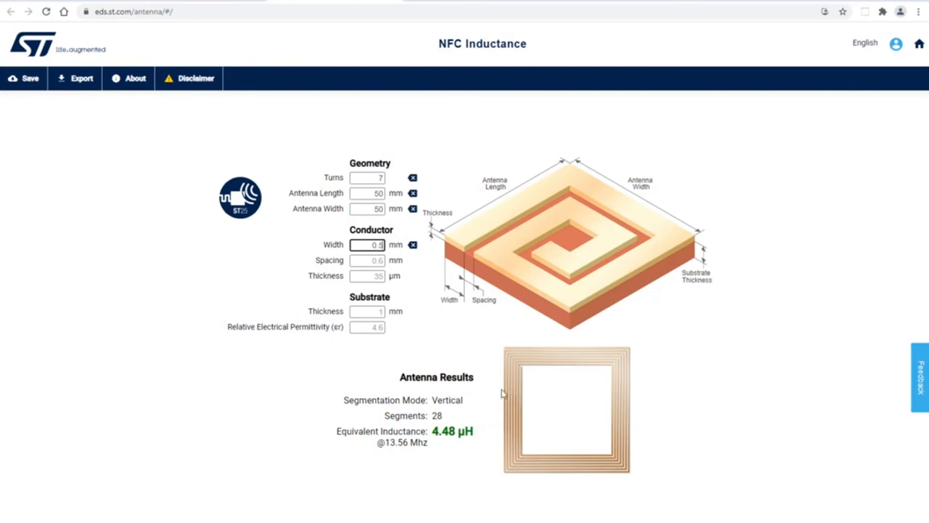
pyautogui.moveTo(668, 388)
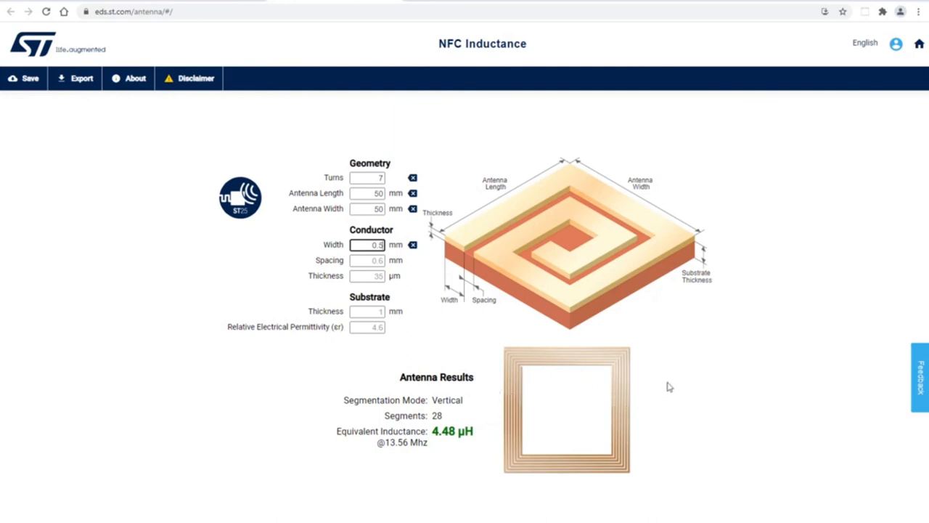
pyautogui.moveTo(676, 394)
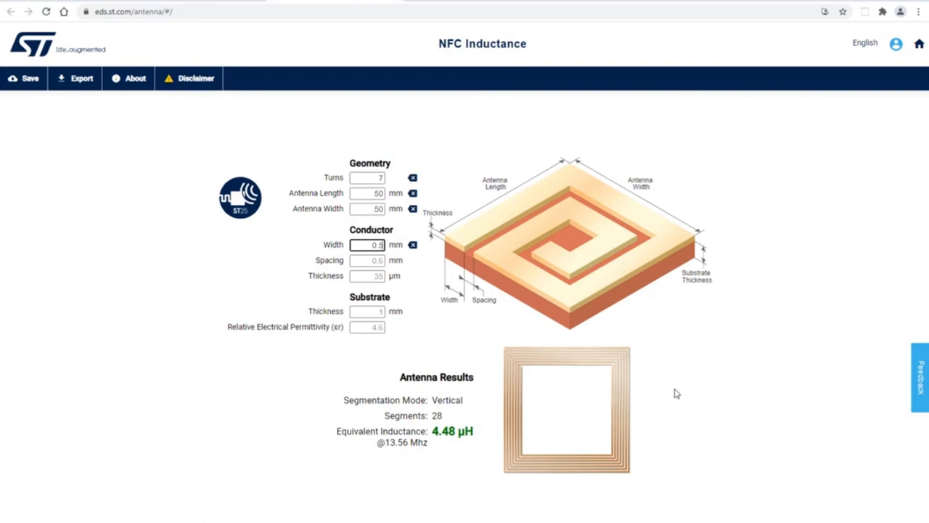
pyautogui.moveTo(675, 397)
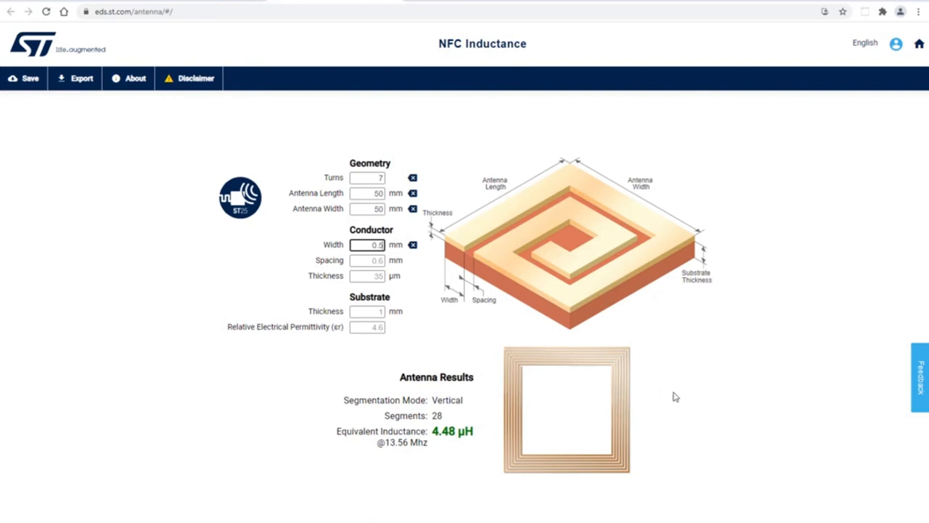
pyautogui.moveTo(657, 392)
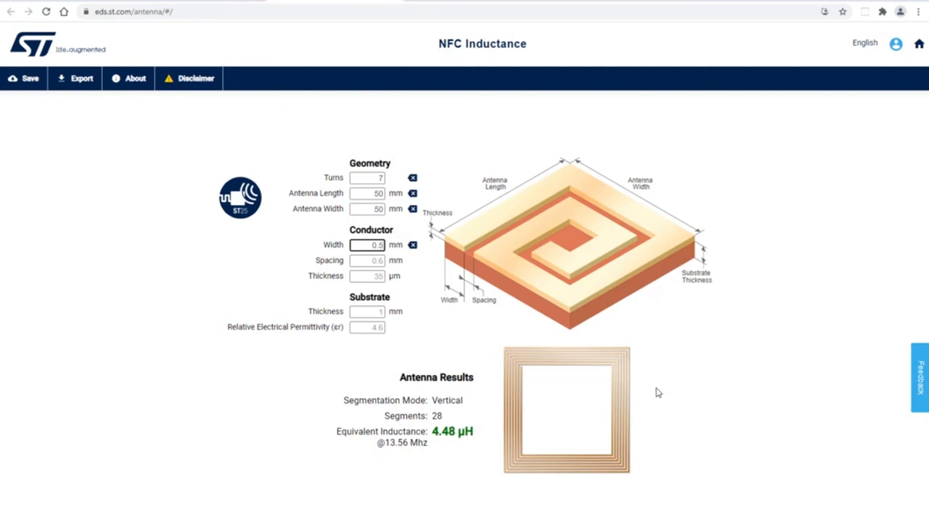
pyautogui.moveTo(308, 291)
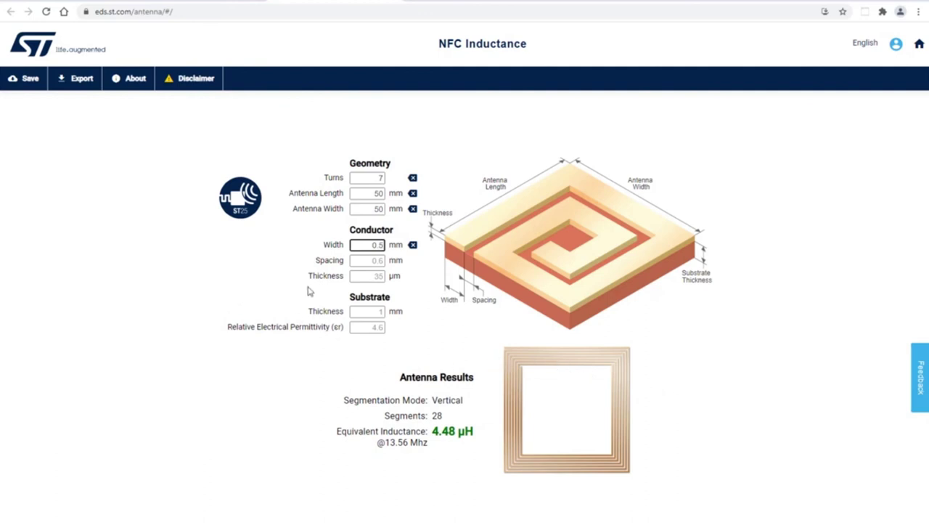